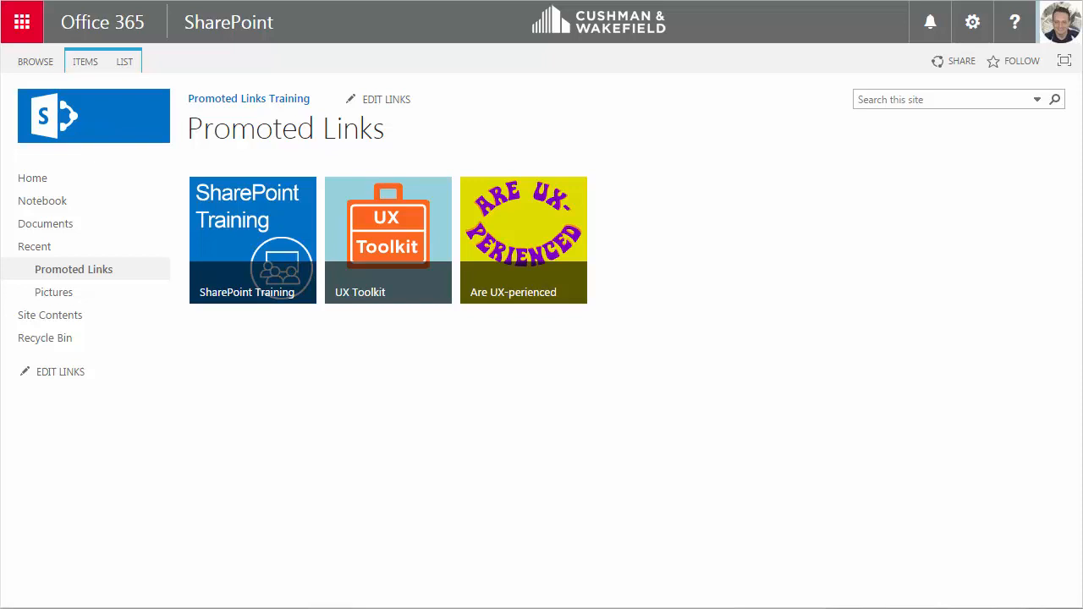
mouse_move(413, 371)
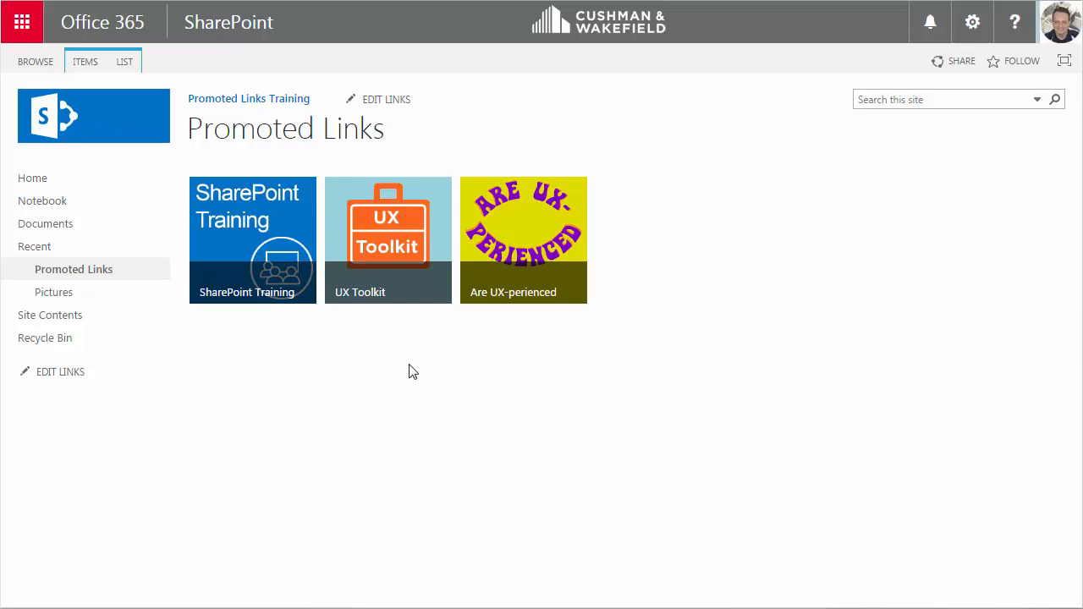
mouse_move(202, 317)
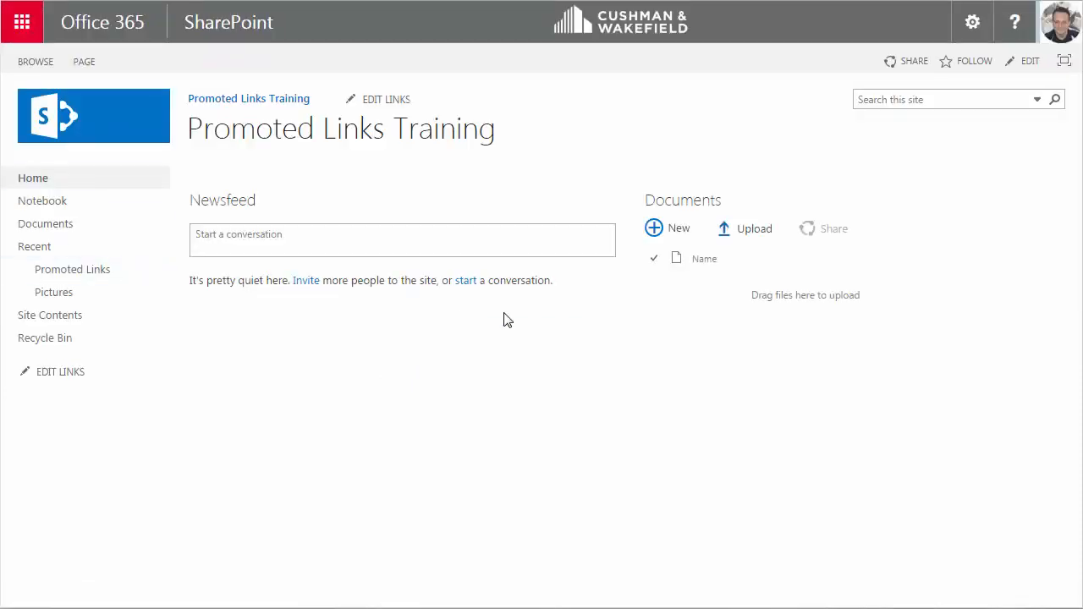
Go to Site contents from the settings gear menu.
click(972, 22)
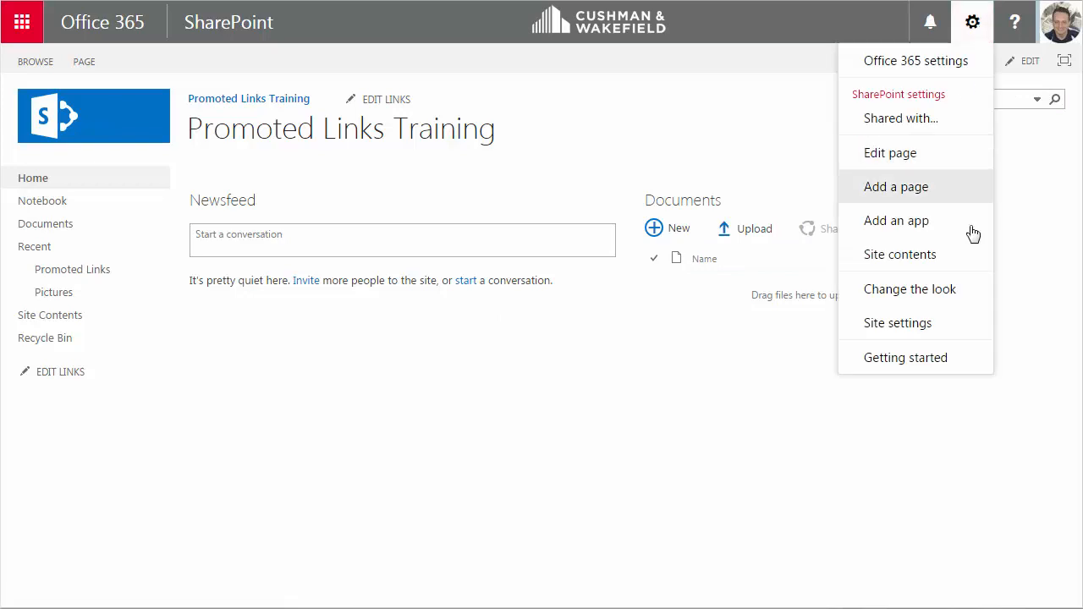
click(899, 254)
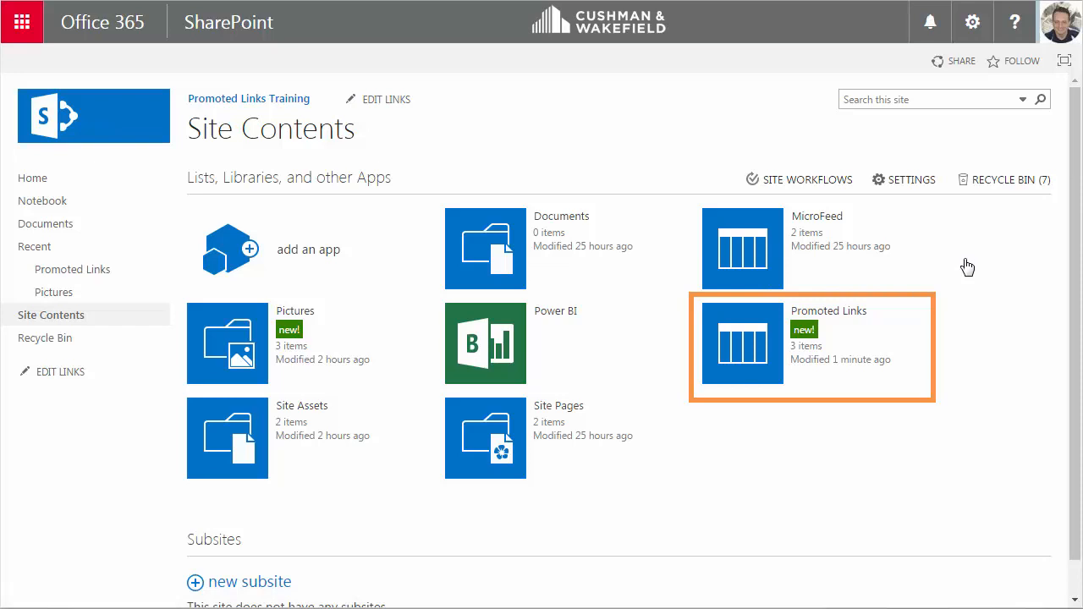
mouse_move(740, 326)
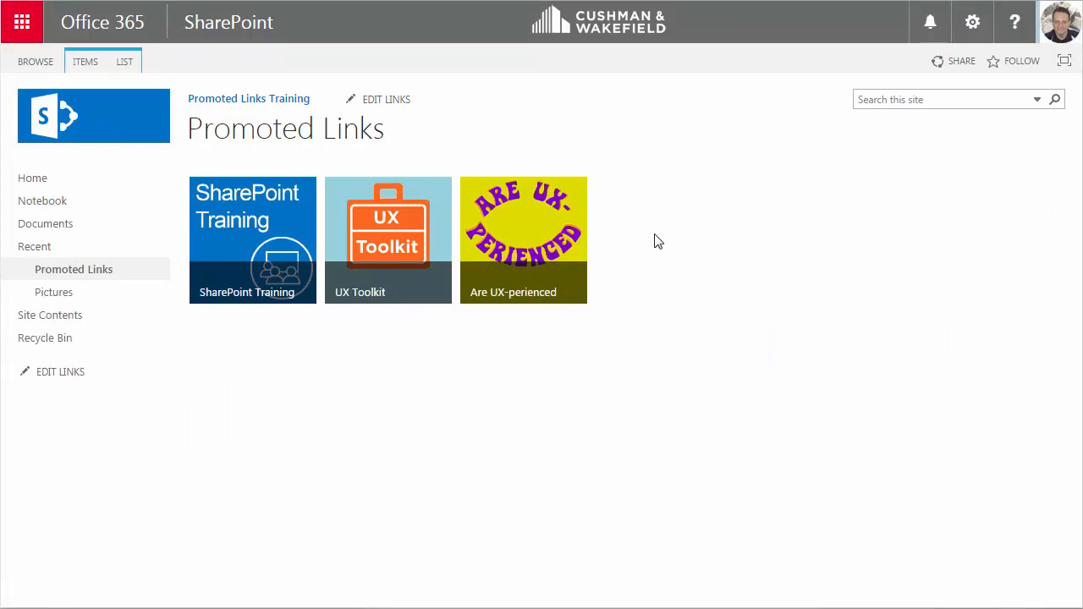
mouse_move(652, 220)
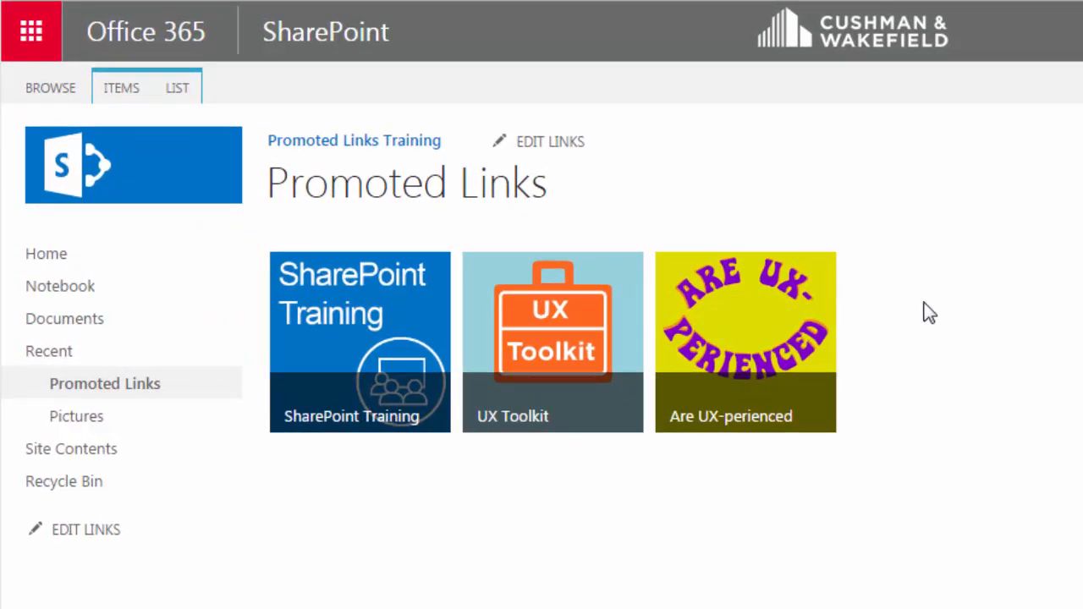
Switch the Promoted Links list to the All Promoted Links view from the LIST ribbon.
click(177, 87)
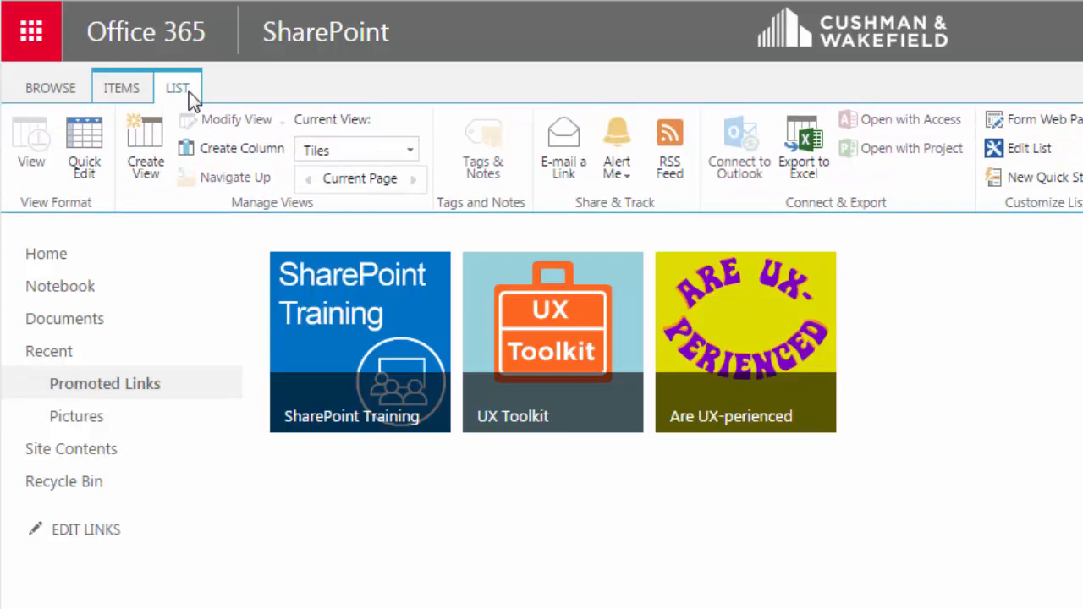
click(409, 150)
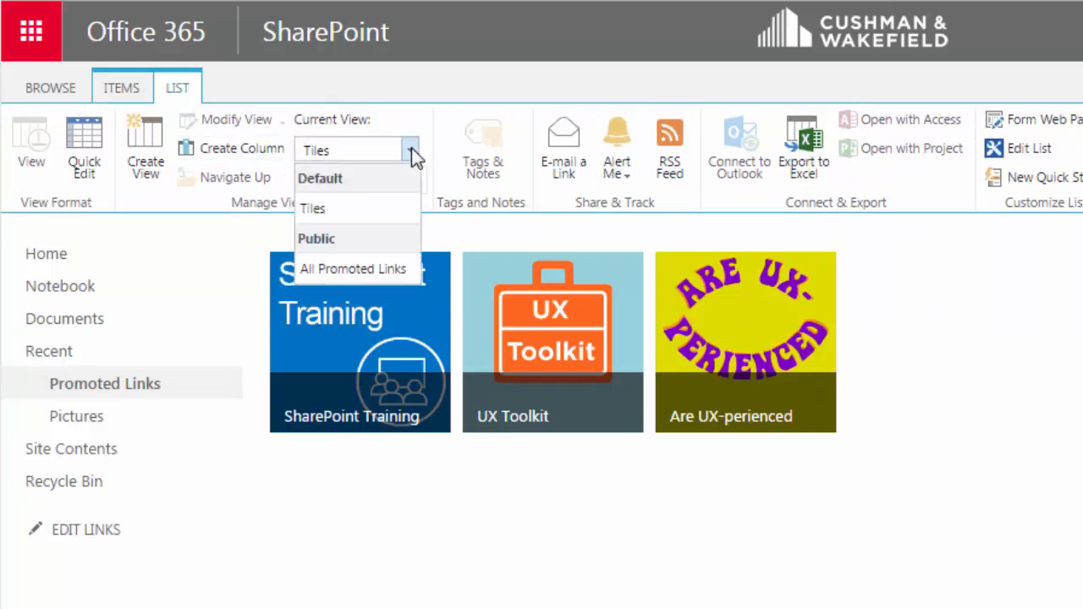
click(353, 268)
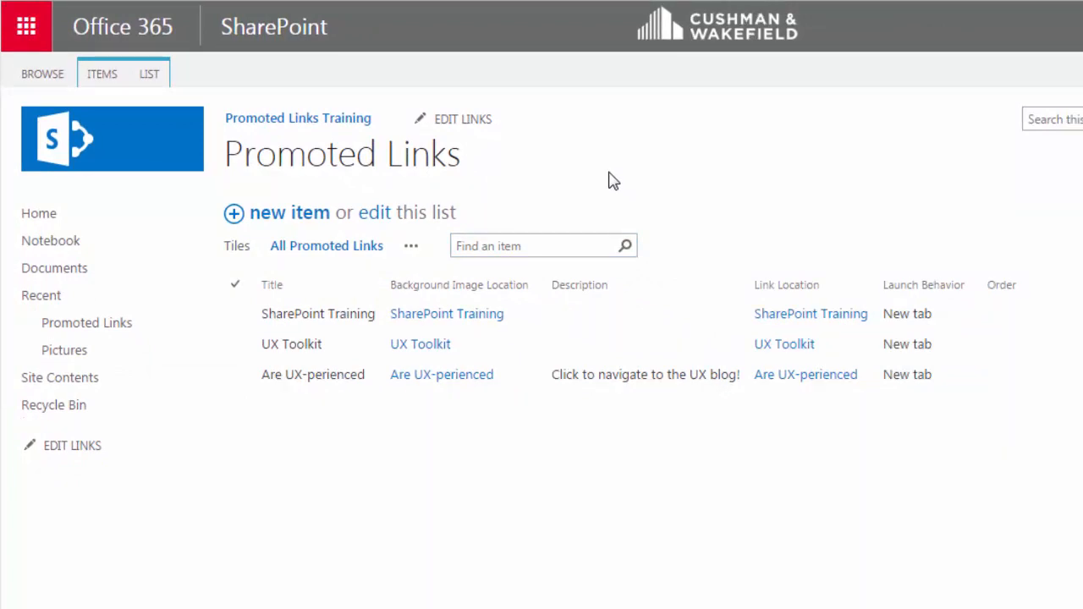
mouse_move(271, 220)
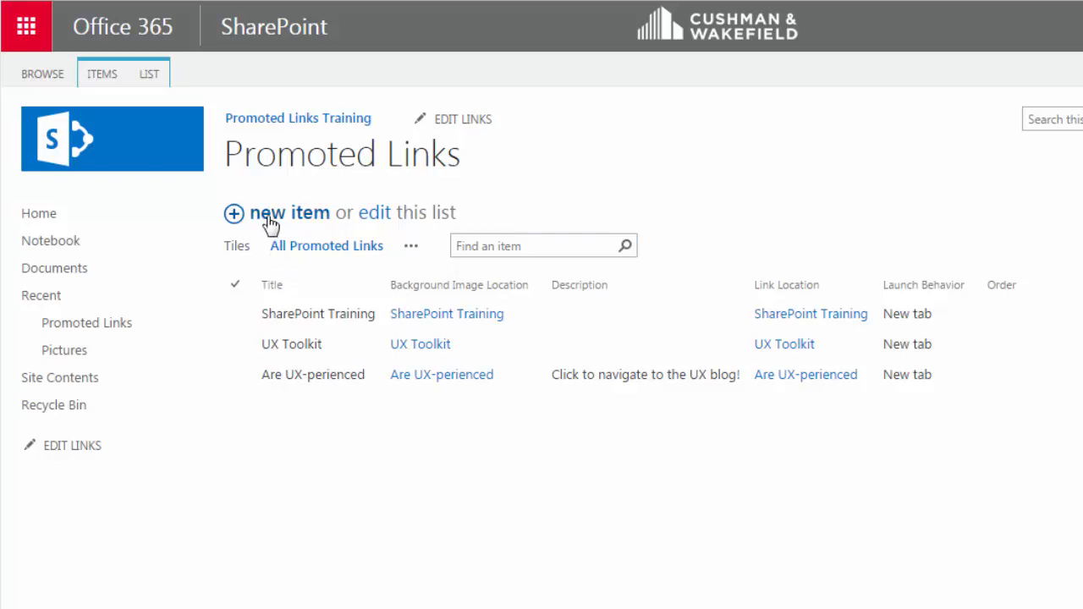
Cancel a new-item form, then enter Quick Edit via 'edit this list'.
click(289, 212)
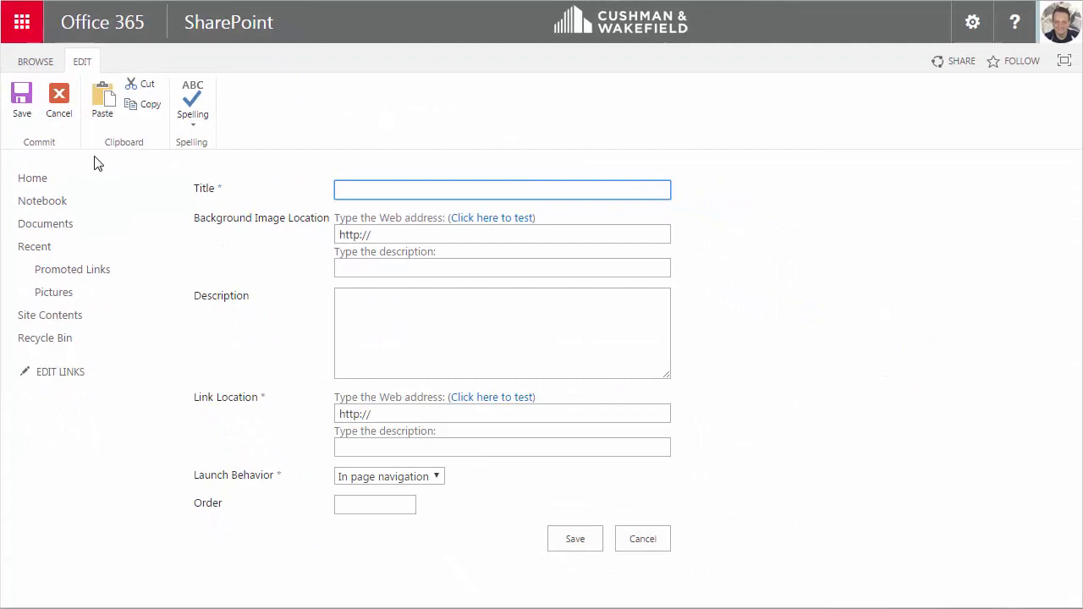
click(59, 100)
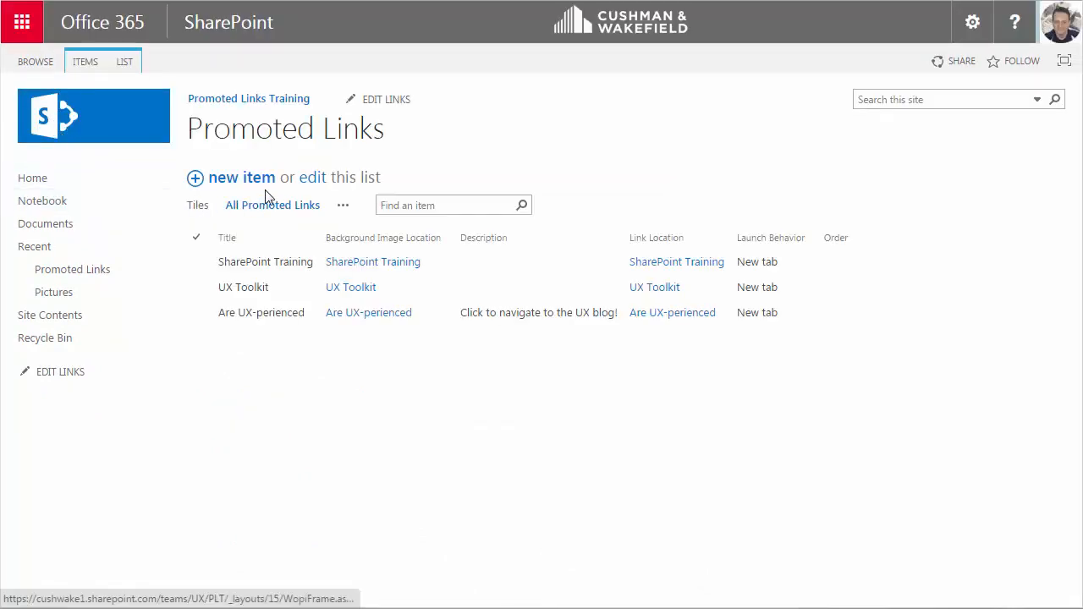
click(339, 177)
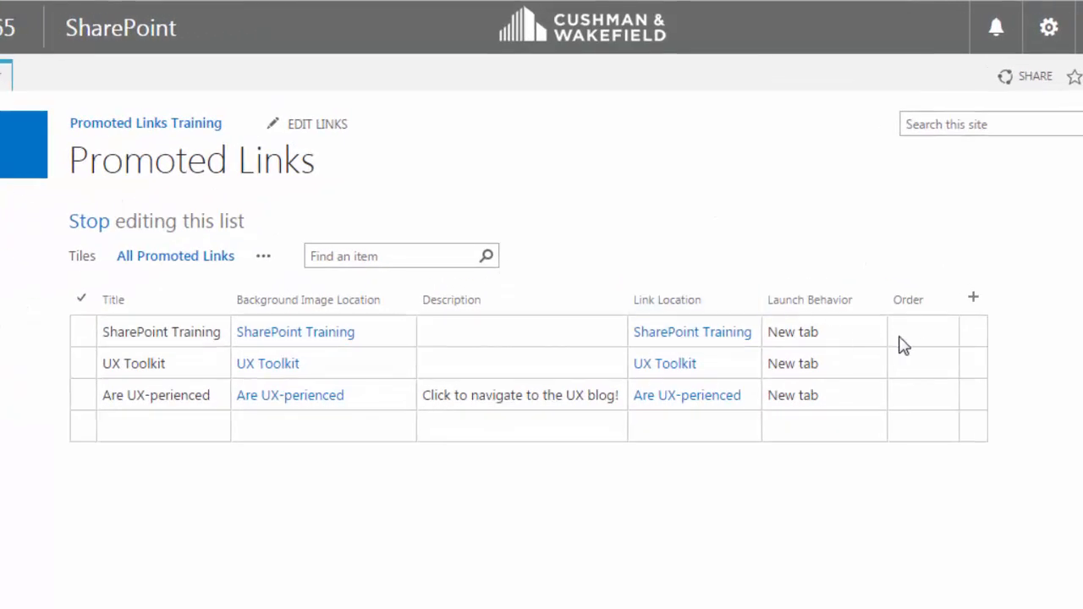
Enter Order 2 for SharePoint Training, move to the next Order cell, and stop editing.
click(922, 331)
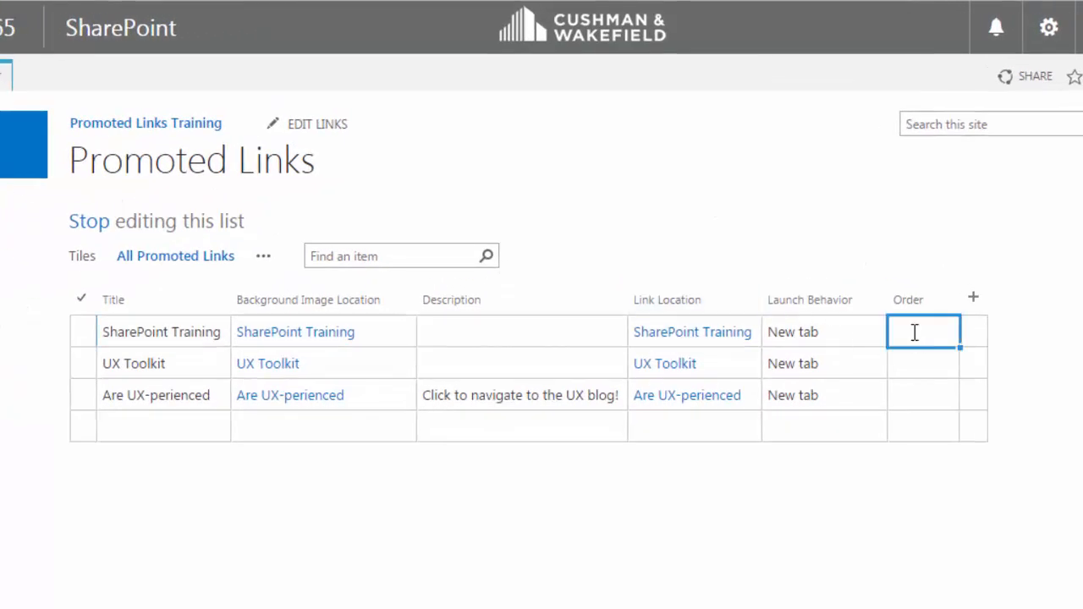
click(922, 331)
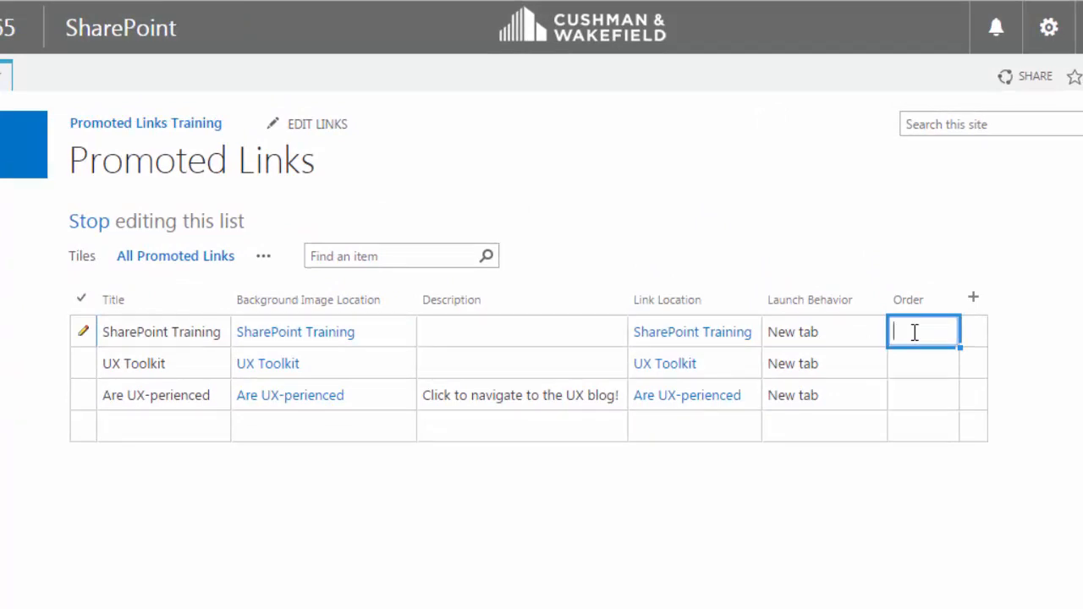
text(2)
click(923, 363)
text(3)
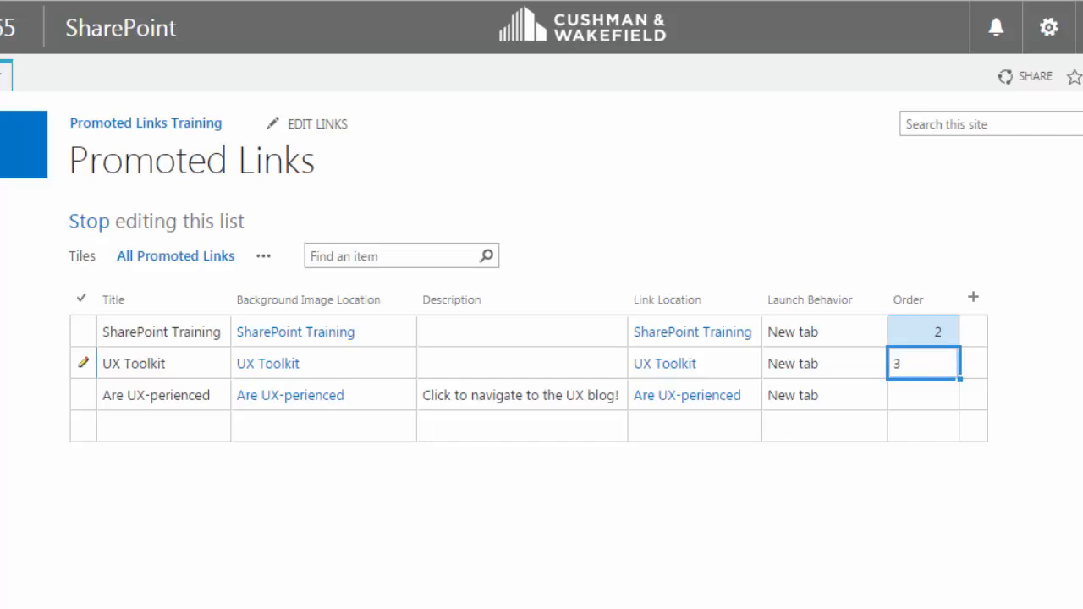
click(922, 395)
text(1)
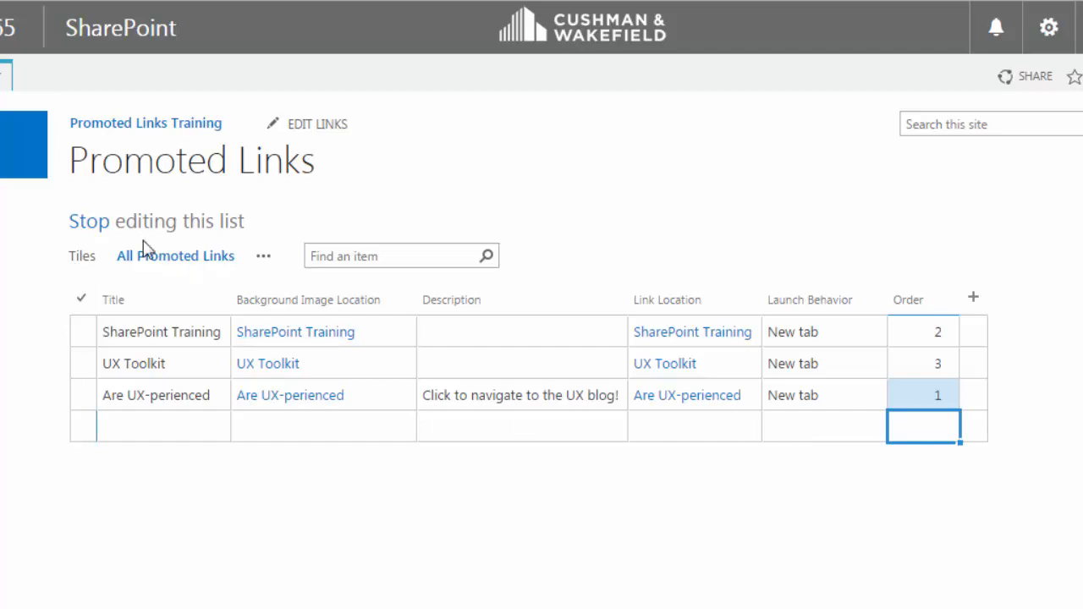
click(88, 221)
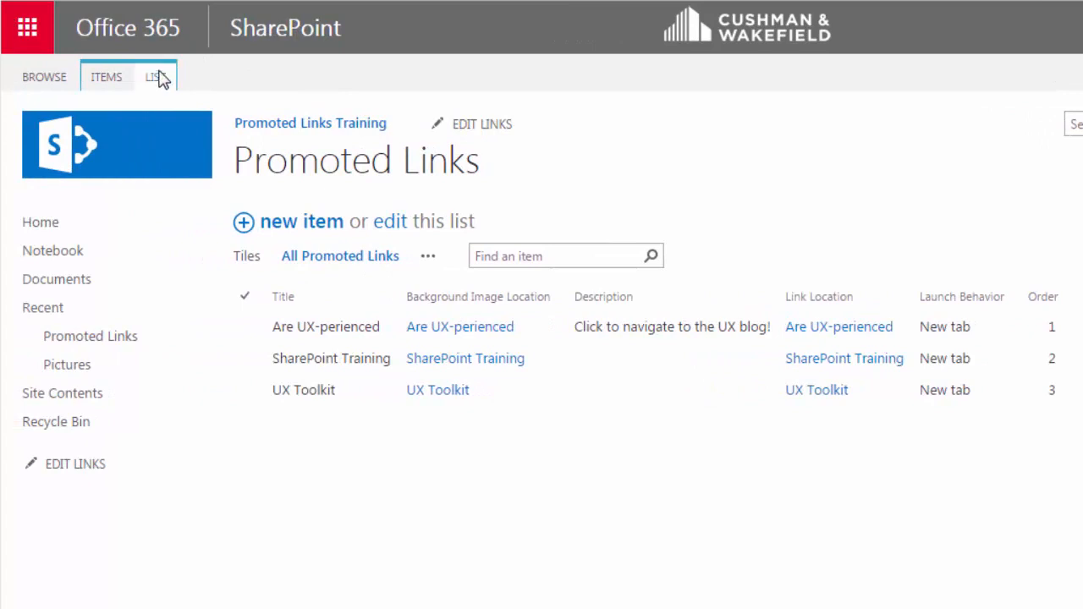
click(155, 76)
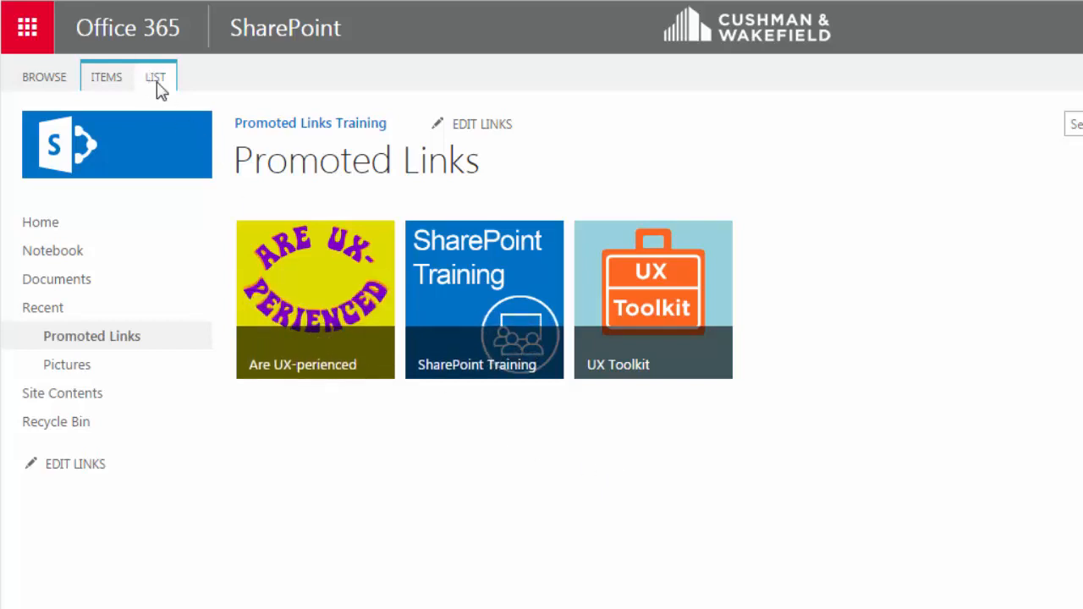
click(155, 76)
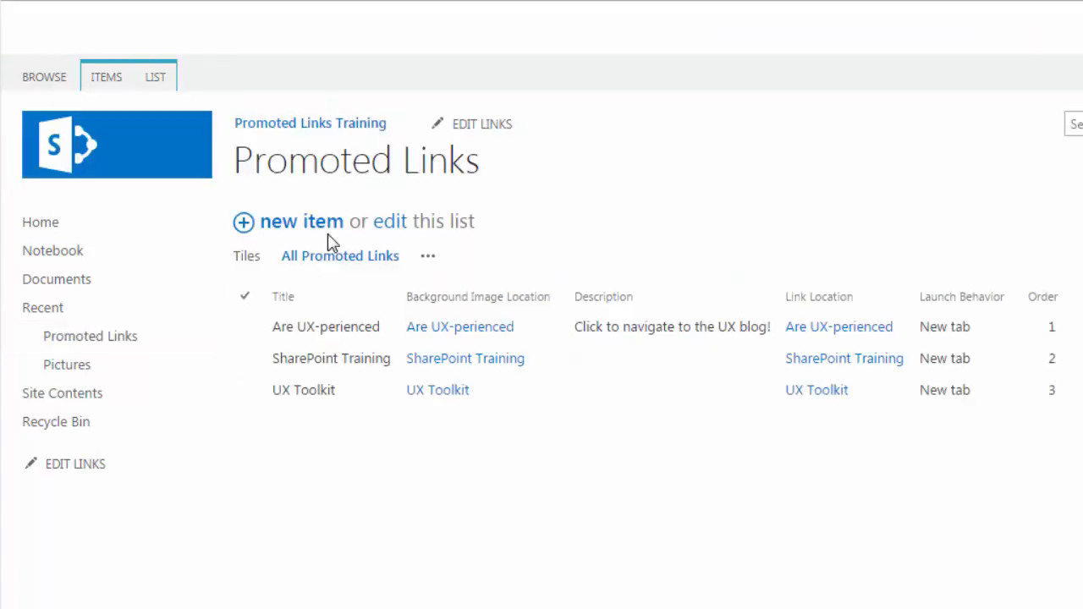
click(390, 221)
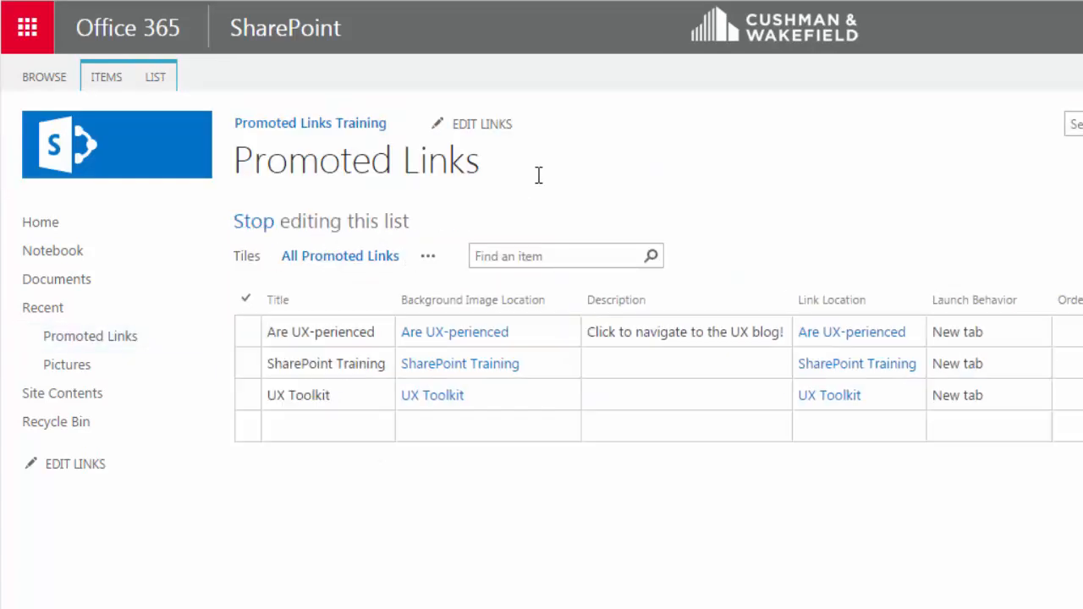
click(253, 221)
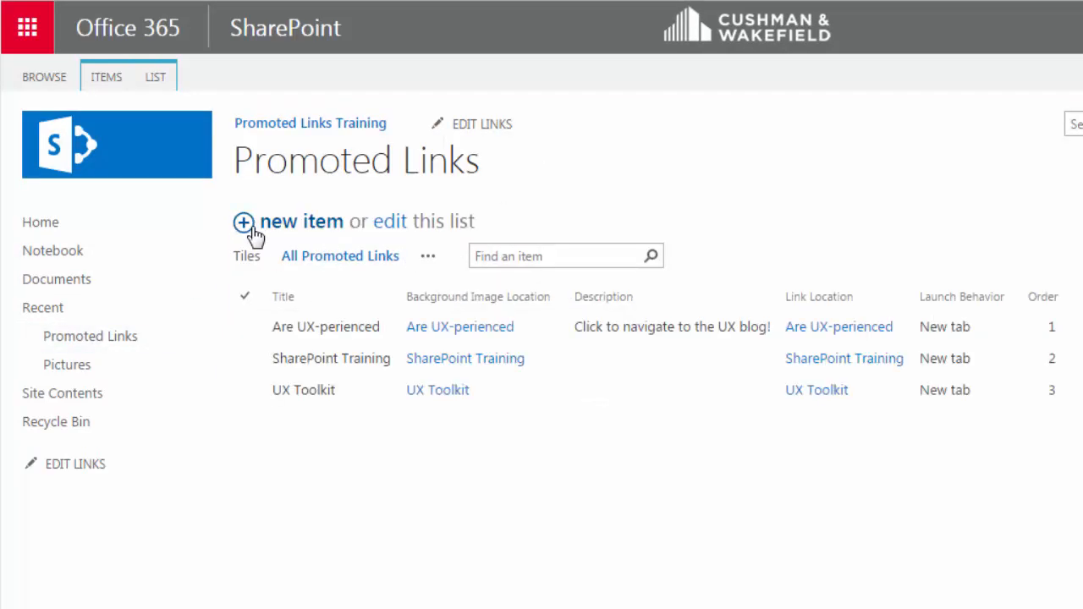
mouse_move(402, 440)
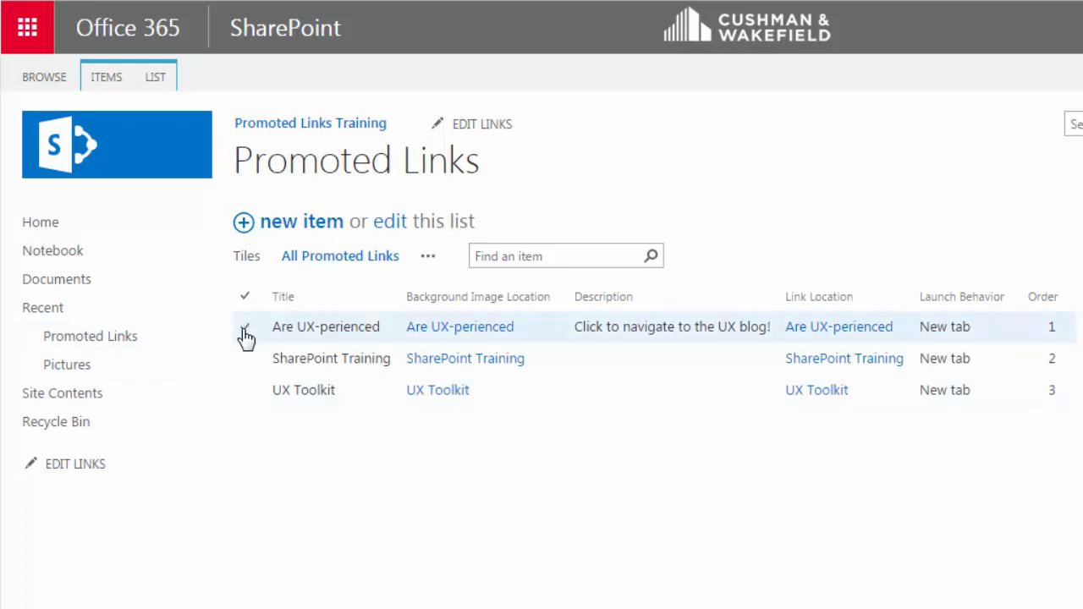
Select the Are UX-perienced link and show the ITEMS ribbon commands.
click(245, 327)
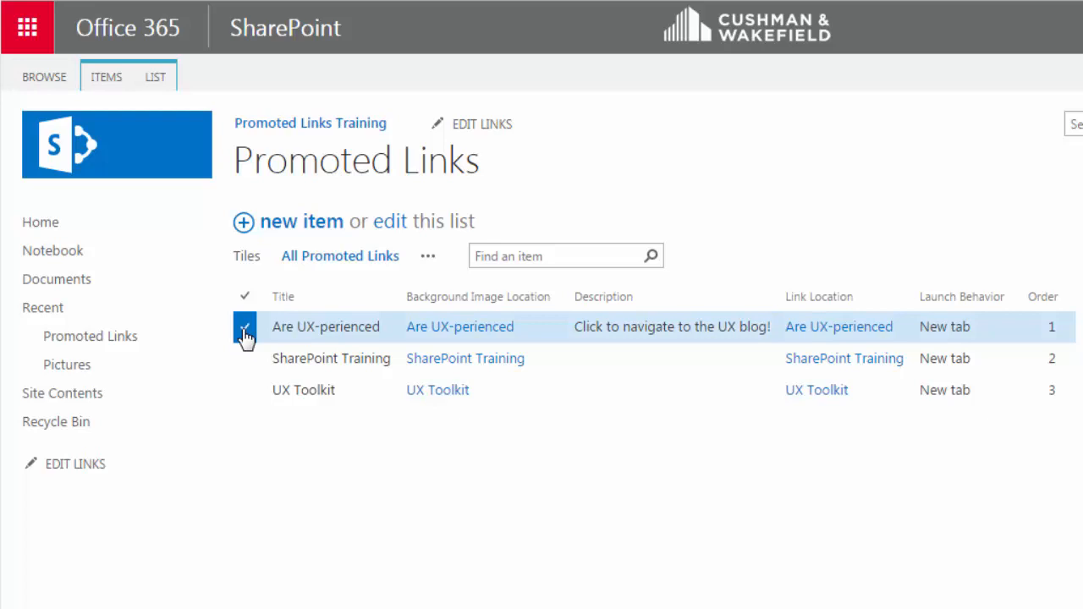
click(106, 76)
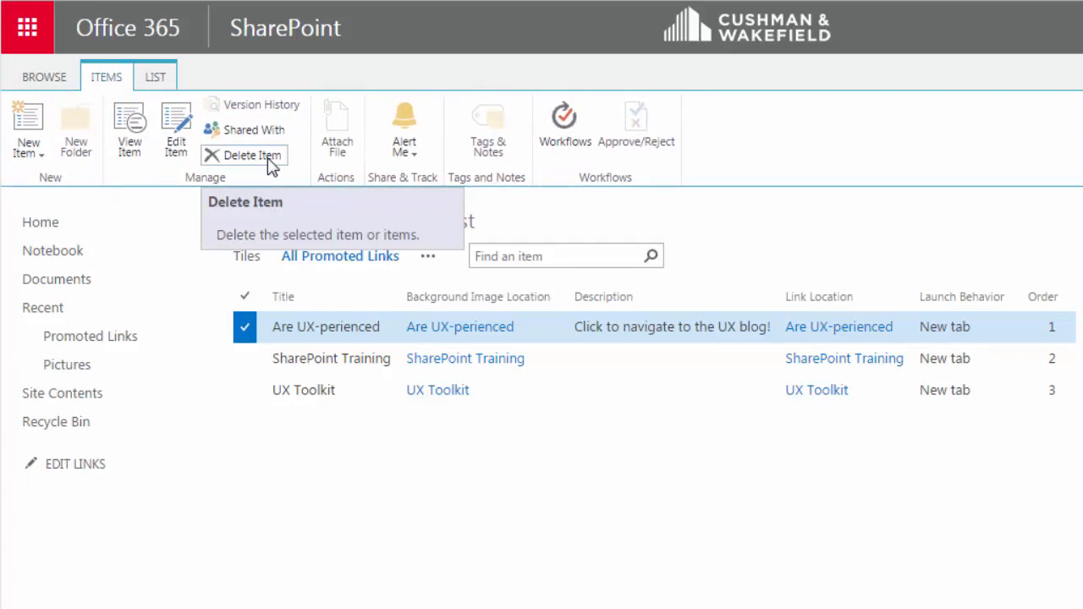
mouse_move(617, 210)
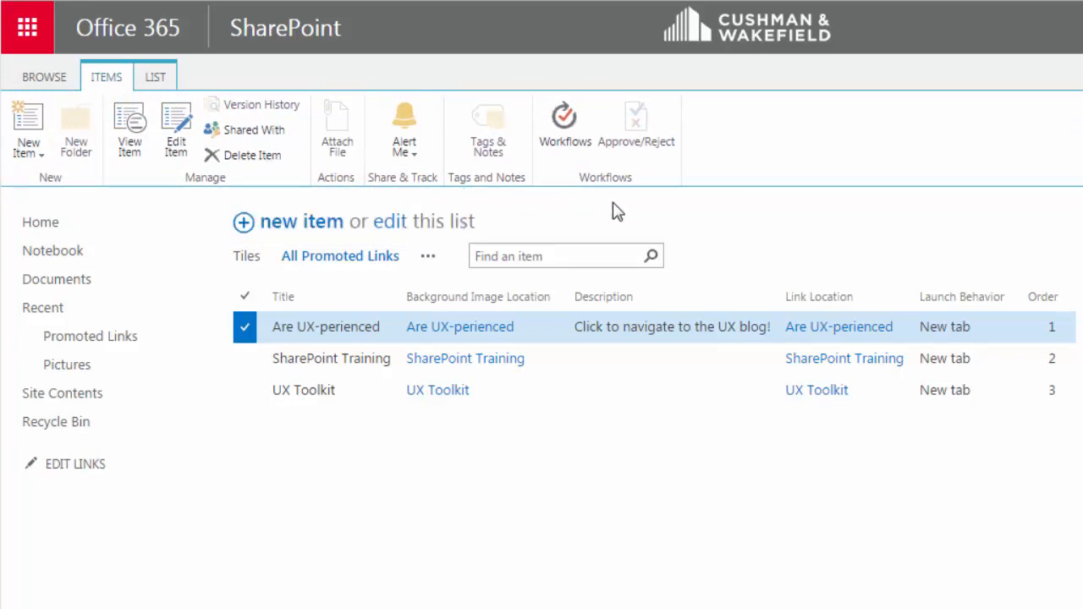